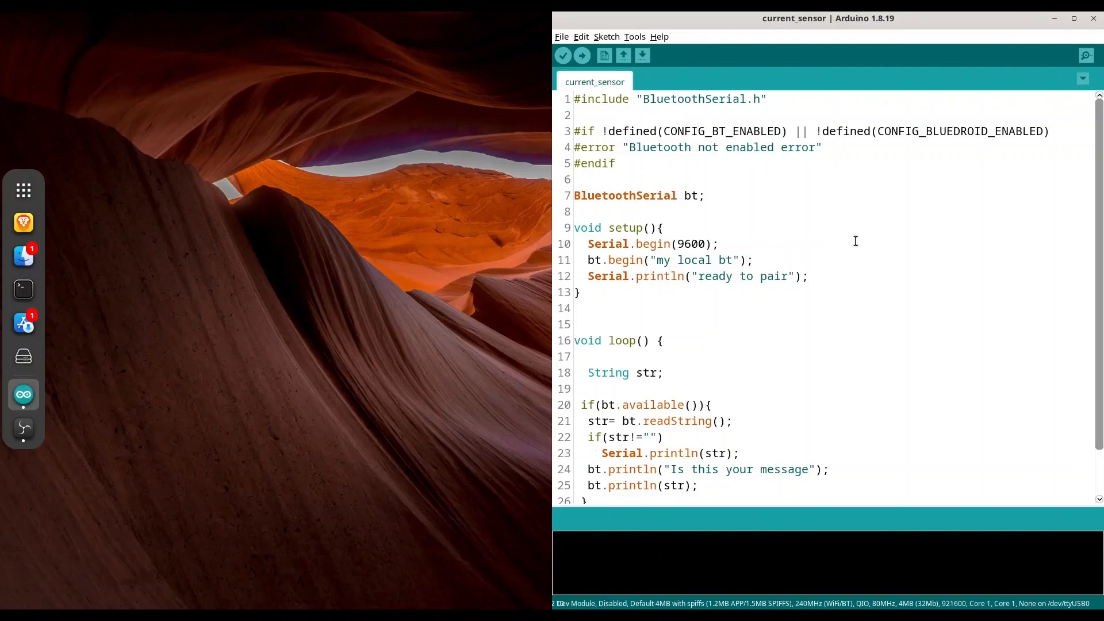
Step: Bring up the Library Manager from the Sketch menu with the BluetoothSerial include line selected
{"action": "left_click", "coordinate": [721, 244]}
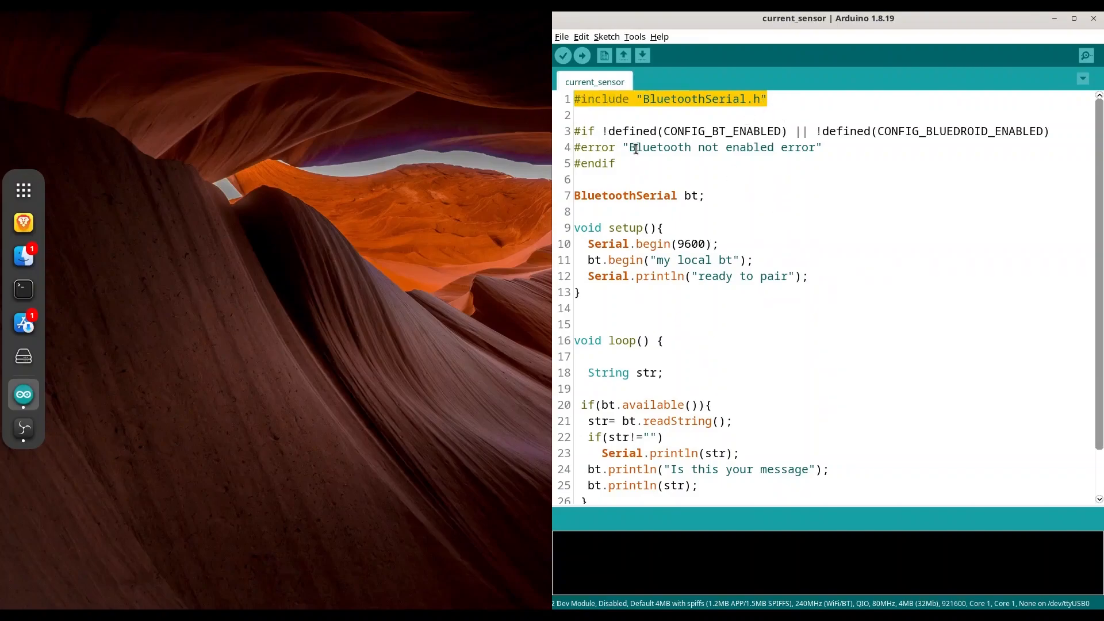
{"action": "left_click", "coordinate": [635, 36]}
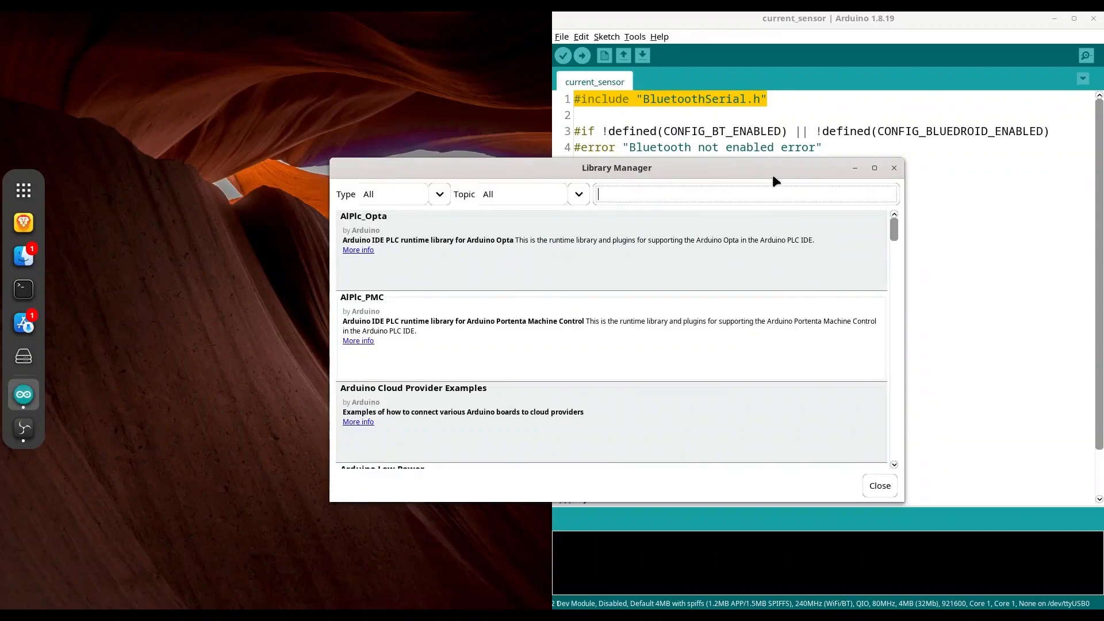
Step: Search 'bluetoothserial', confirm it shows INSTALLED, and close the Library Manager
{"action": "type", "text": "bluetoothserial"}
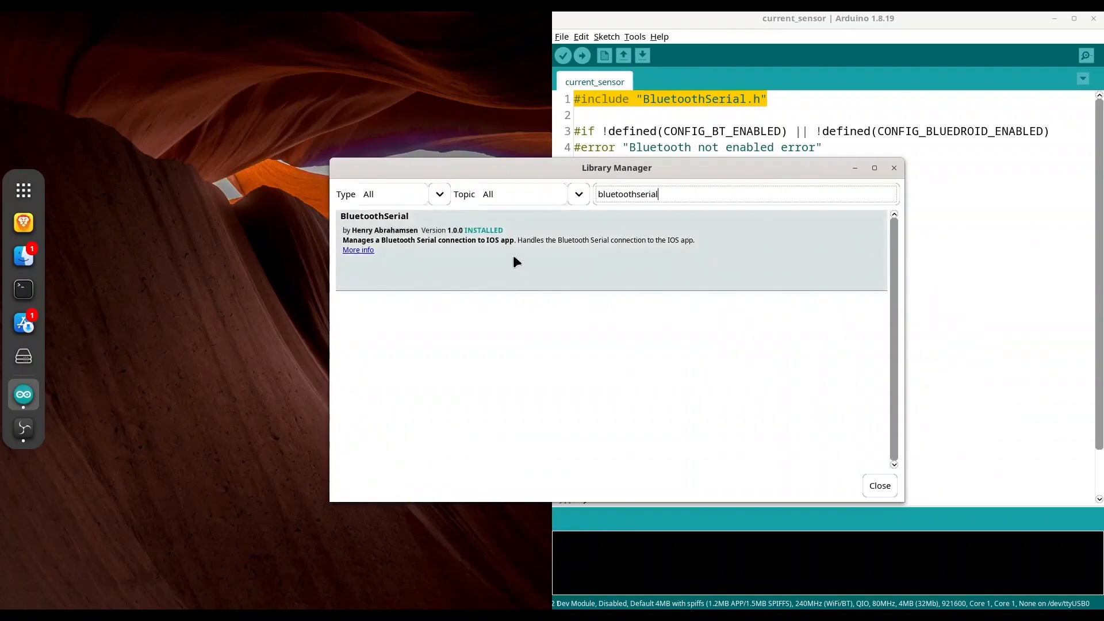
{"action": "mouse_move", "coordinate": [504, 241]}
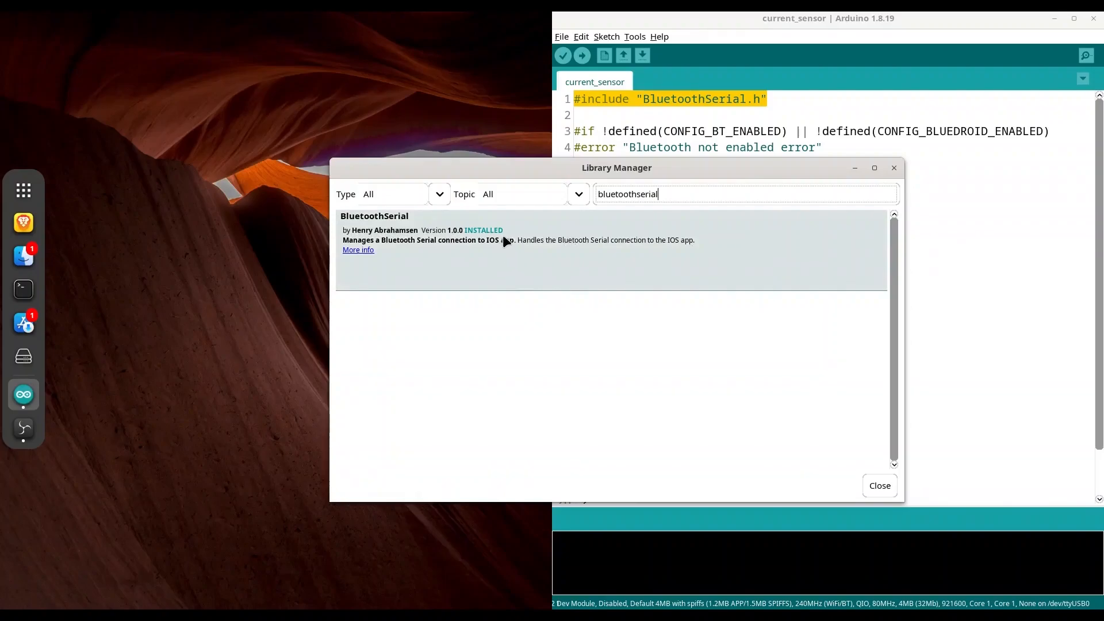
{"action": "left_click", "coordinate": [880, 485]}
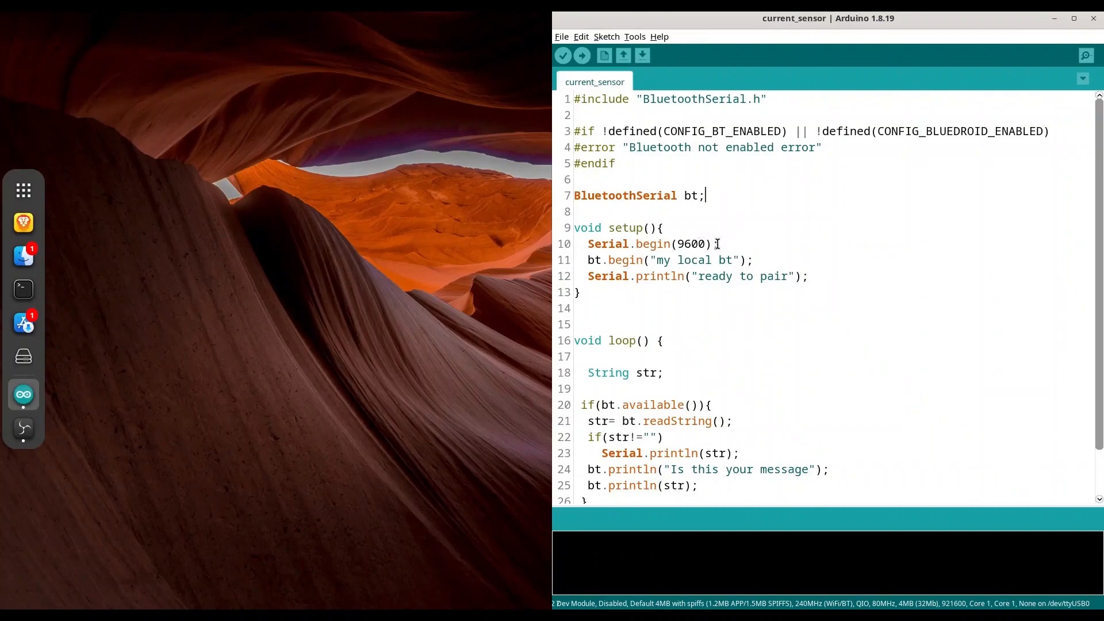
{"action": "triple_click", "coordinate": [645, 244]}
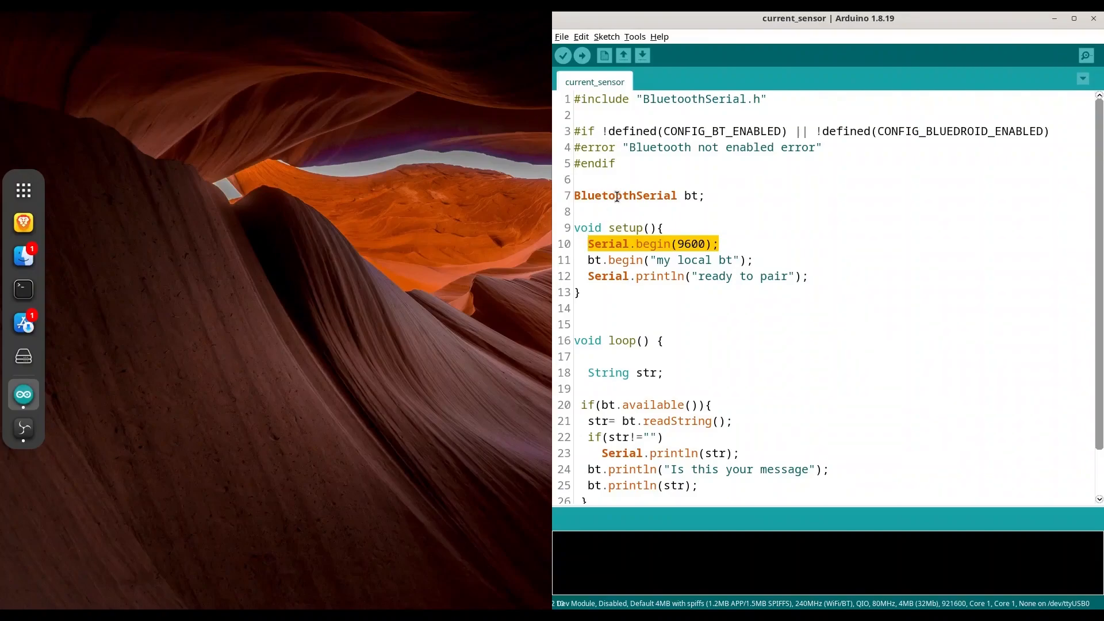
{"action": "mouse_move", "coordinate": [639, 260]}
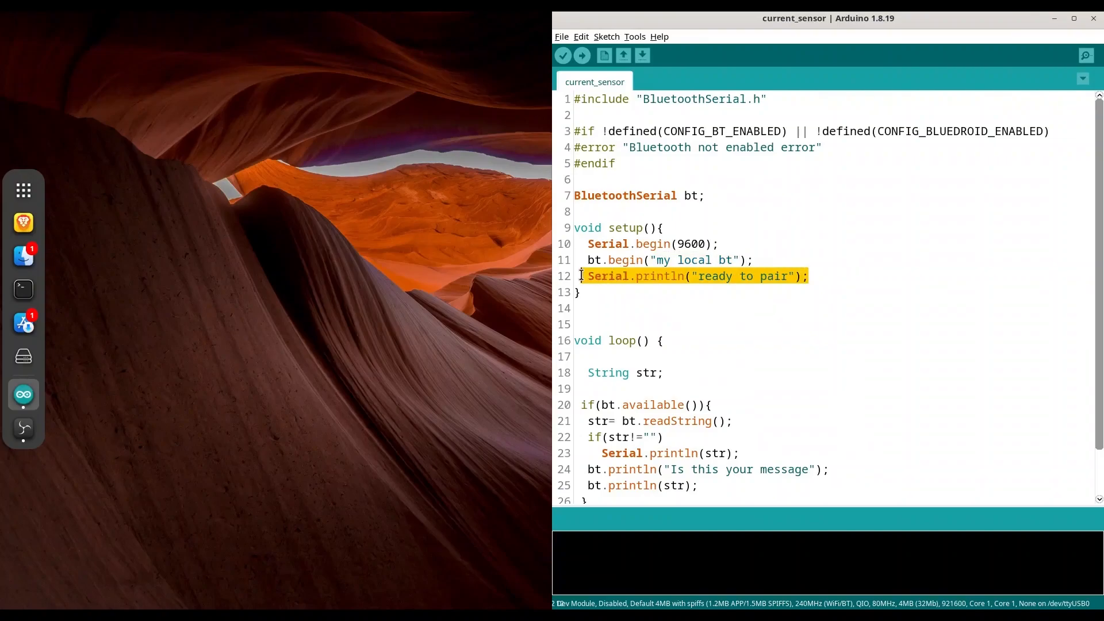
{"action": "left_click", "coordinate": [663, 340]}
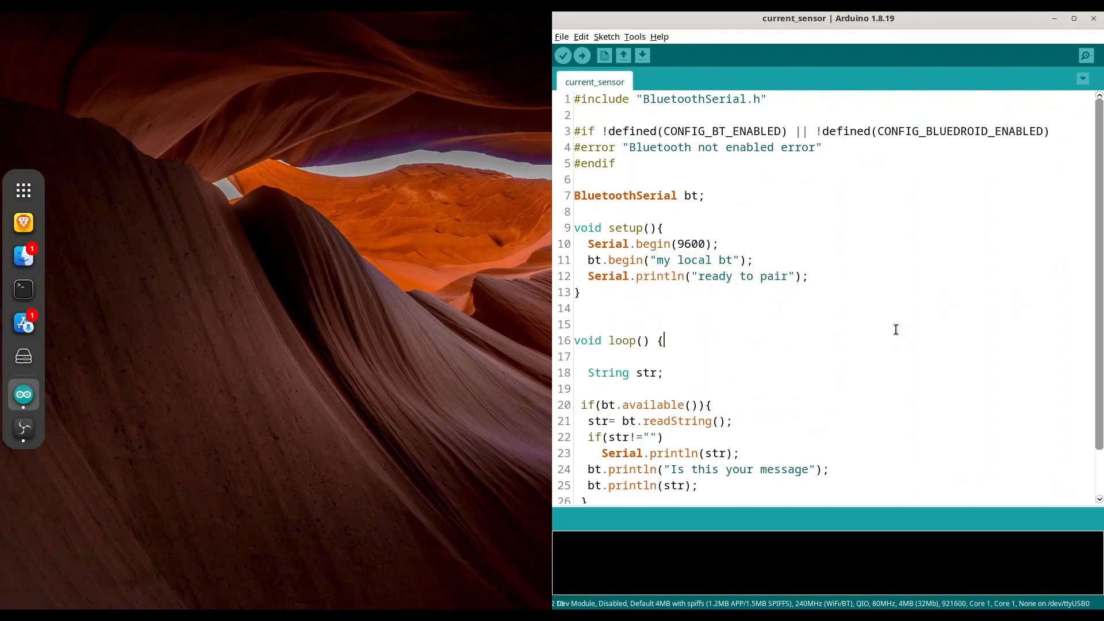
{"action": "scroll", "scroll_direction": "down", "scroll_amount": 3}
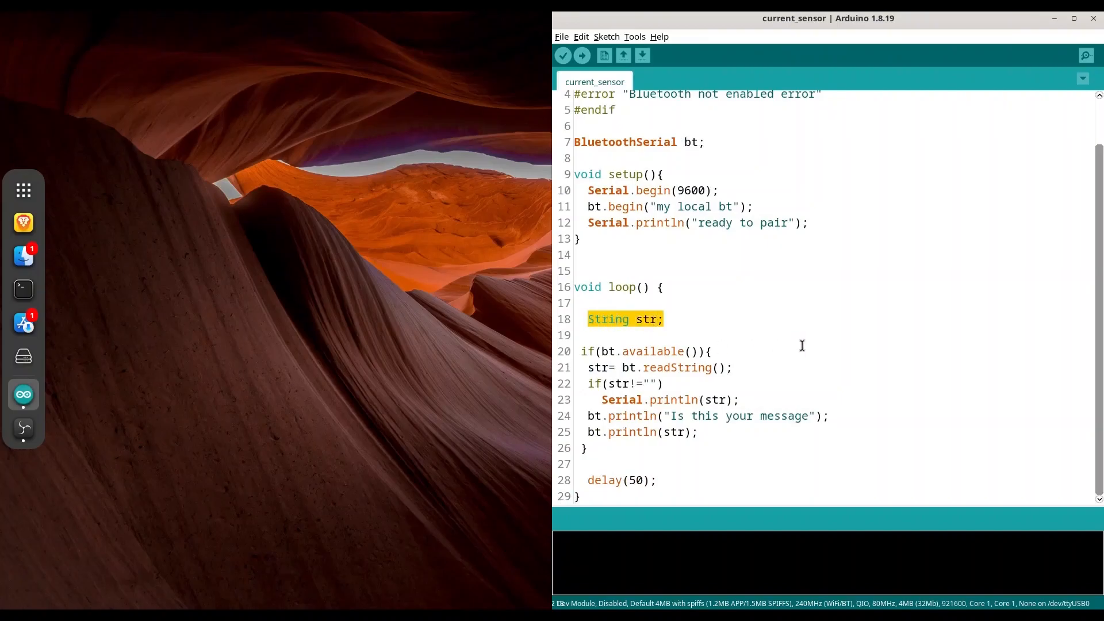
{"action": "left_click", "coordinate": [694, 333]}
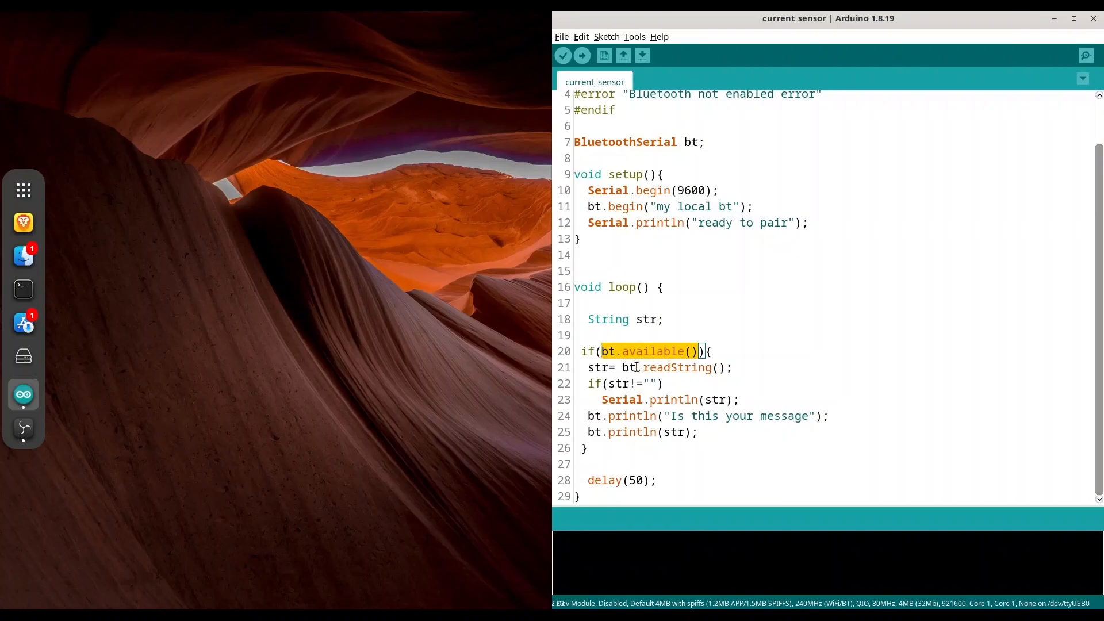
{"action": "double_click", "coordinate": [676, 368]}
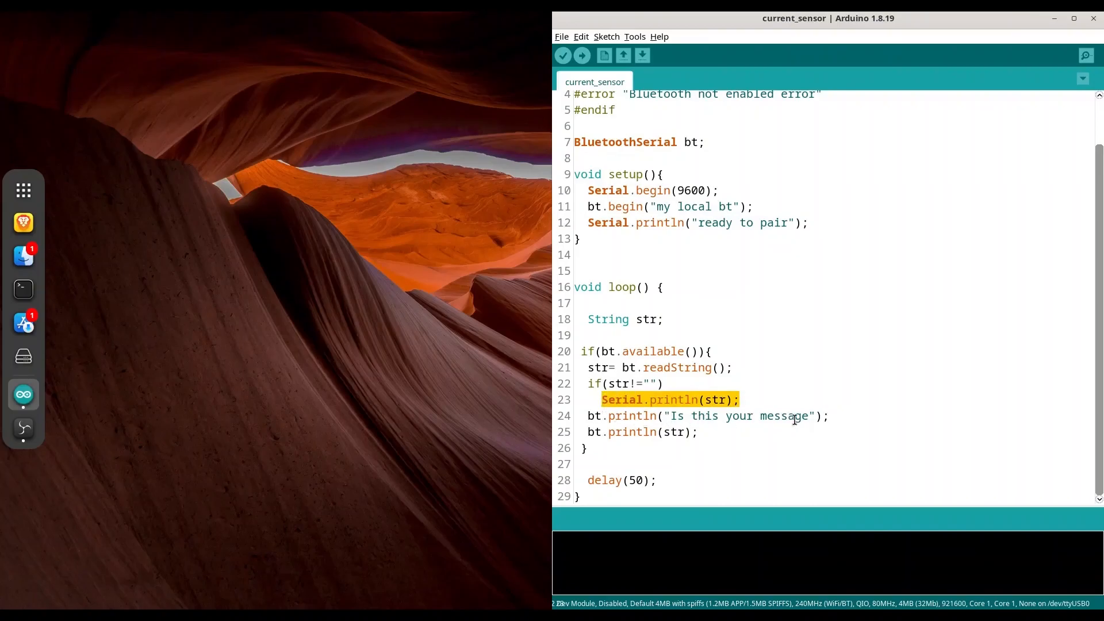
{"action": "double_click", "coordinate": [671, 431]}
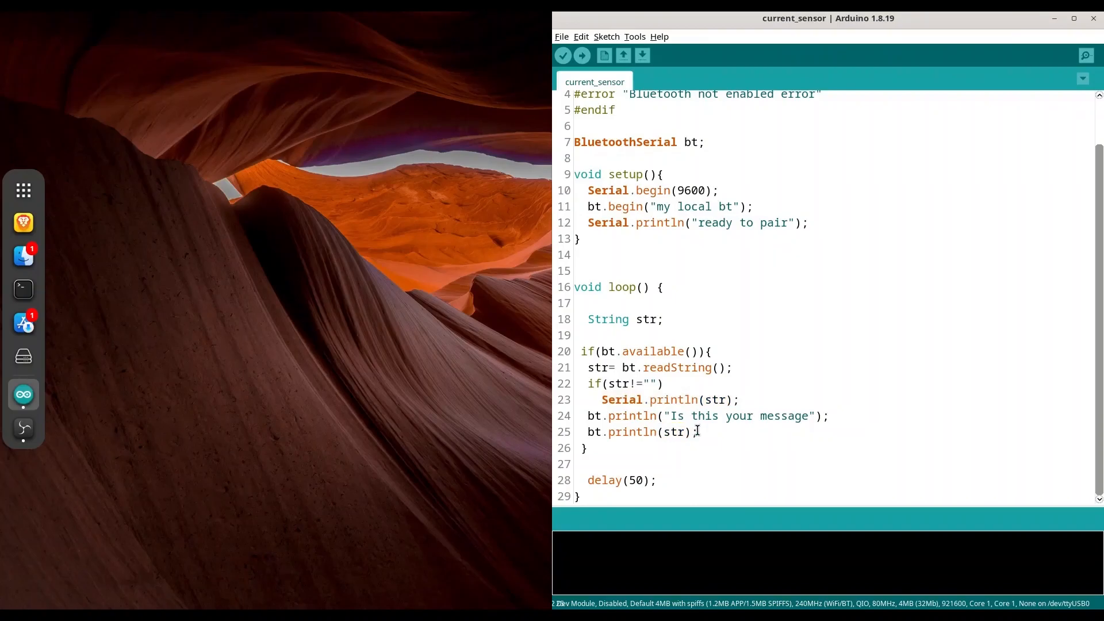
{"action": "mouse_move", "coordinate": [660, 480]}
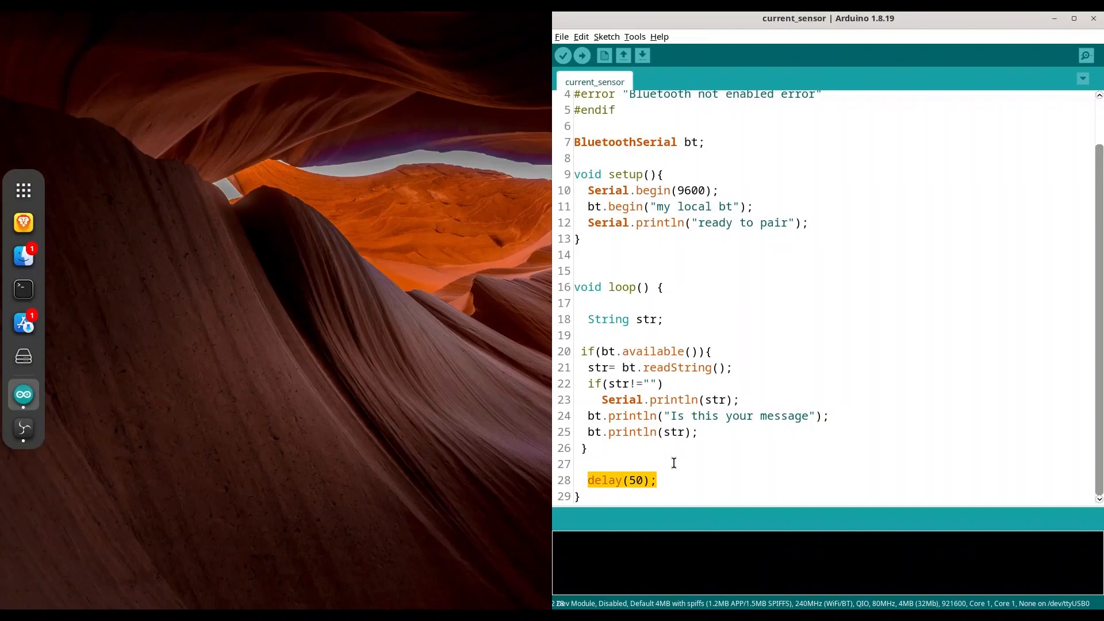
{"action": "left_click", "coordinate": [634, 35]}
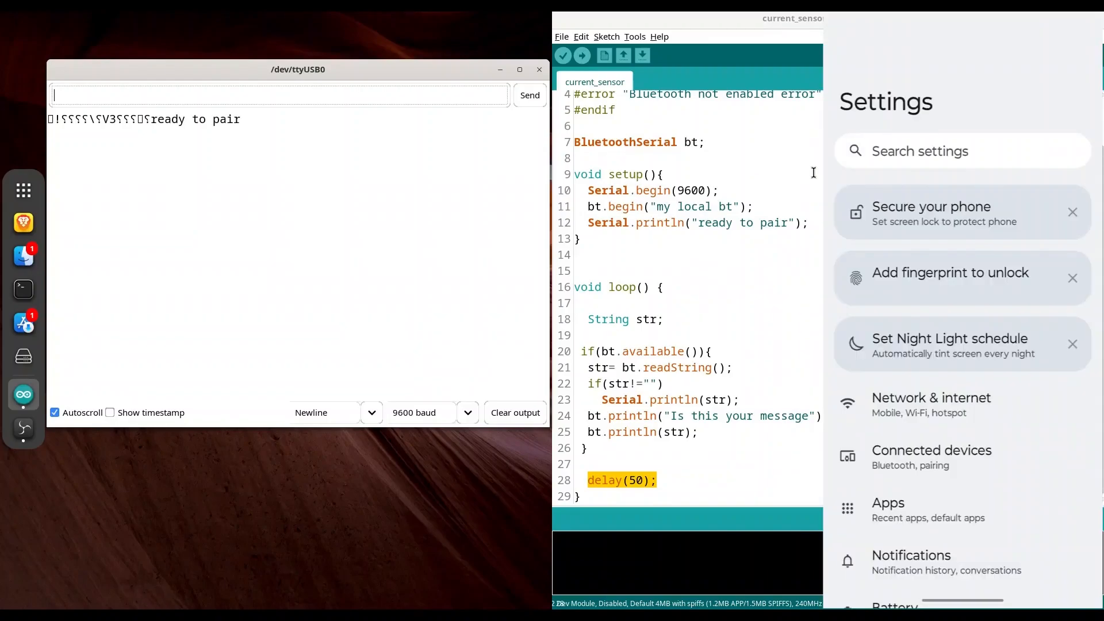
Step: Check 'my local bt' under Connected devices and bring up the Serial Bluetooth Terminal page
{"action": "left_click", "coordinate": [932, 457]}
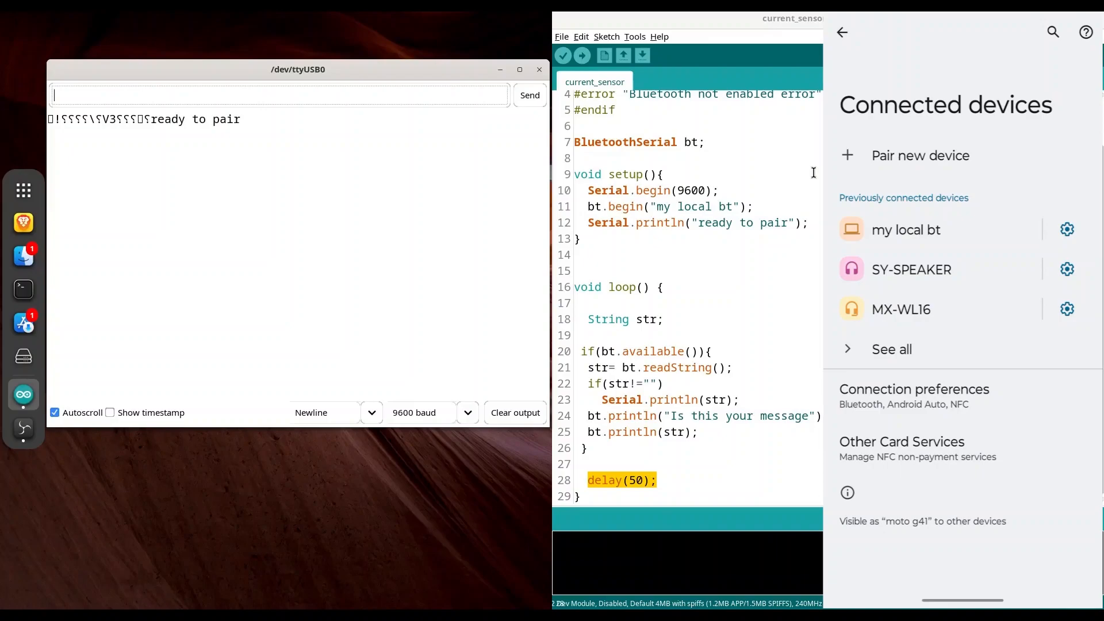
{"action": "left_click", "coordinate": [920, 156]}
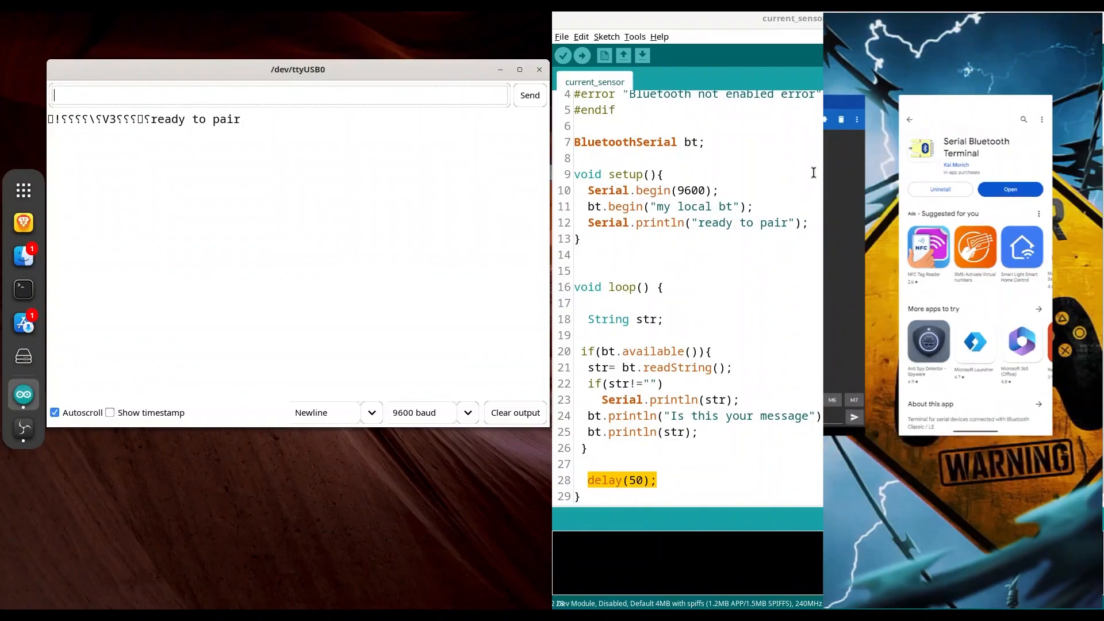
Step: Launch Serial Bluetooth Terminal and connect to 'my local bt' from the Devices list
{"action": "left_click", "coordinate": [1010, 189]}
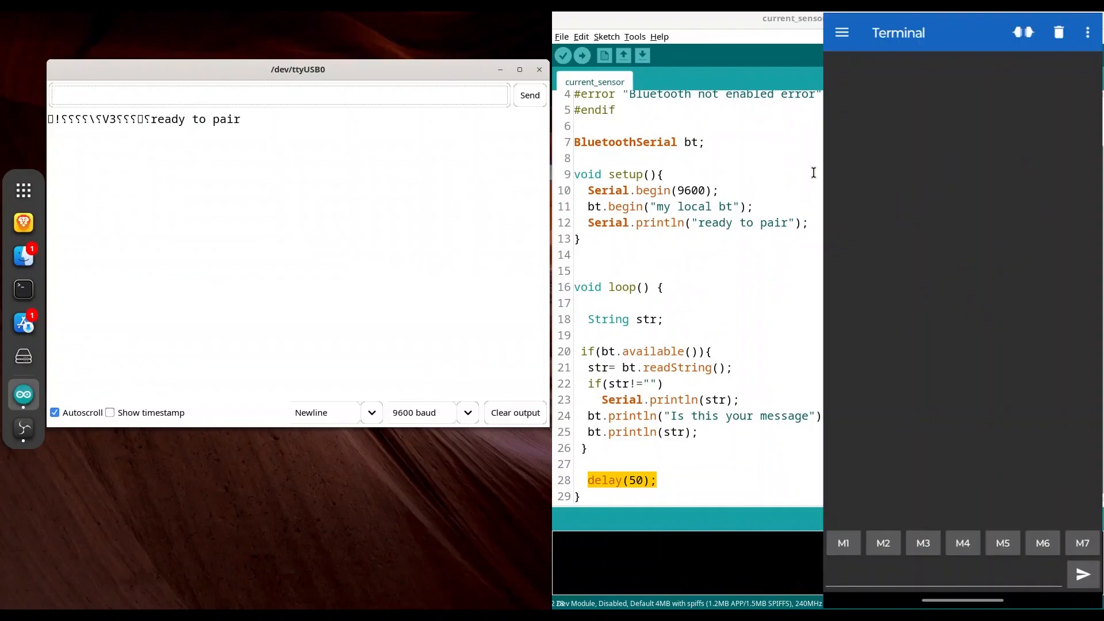
{"action": "left_click", "coordinate": [842, 32]}
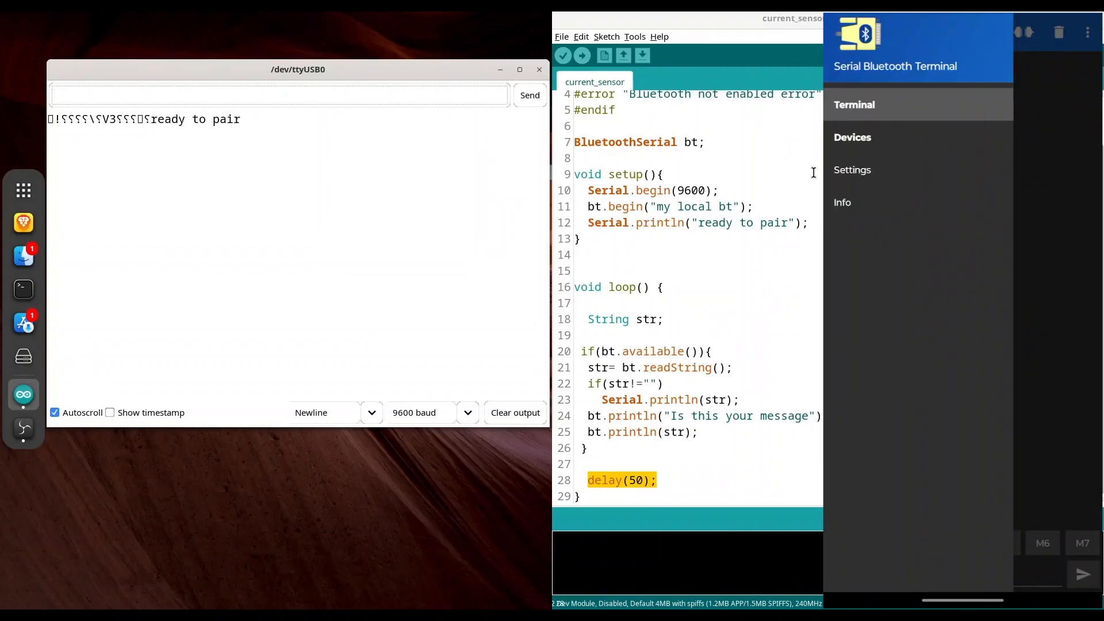
{"action": "left_click", "coordinate": [852, 138]}
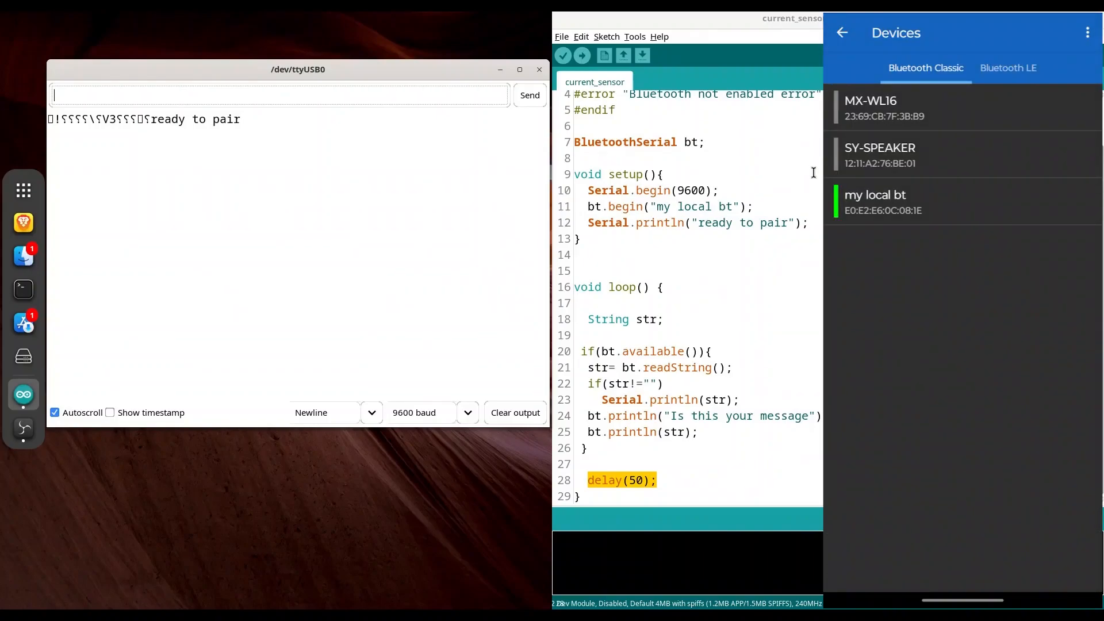
{"action": "left_click", "coordinate": [898, 201]}
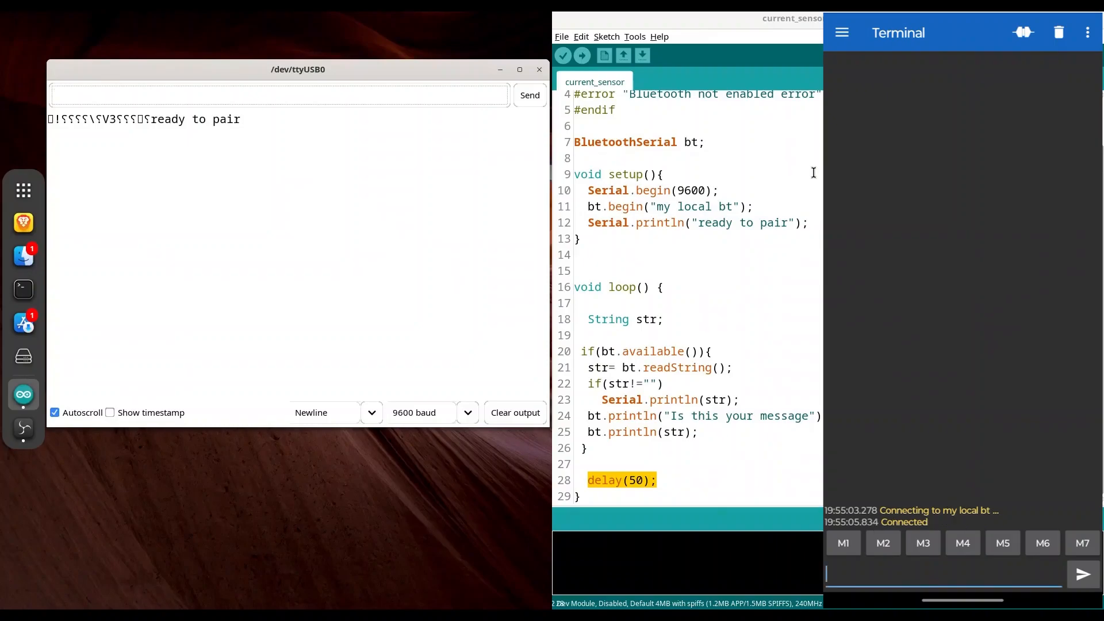
Step: Send 'Hey hey' to the ESP32 and see it echoed back in the terminal and serial monitor
{"action": "left_click", "coordinate": [937, 572]}
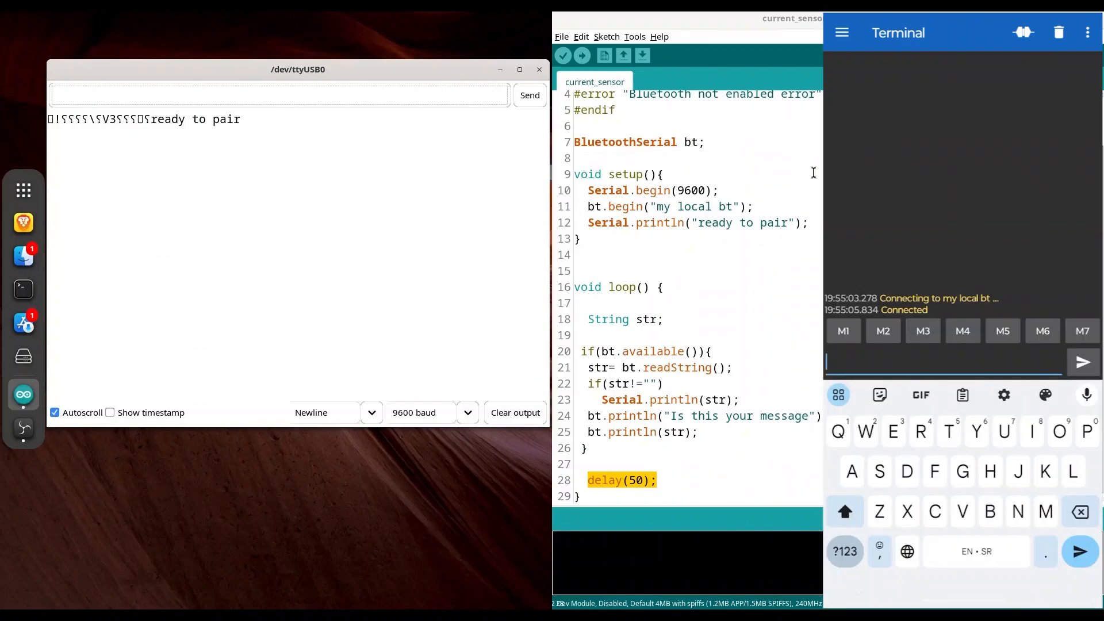
{"action": "type", "text": "Hey hey"}
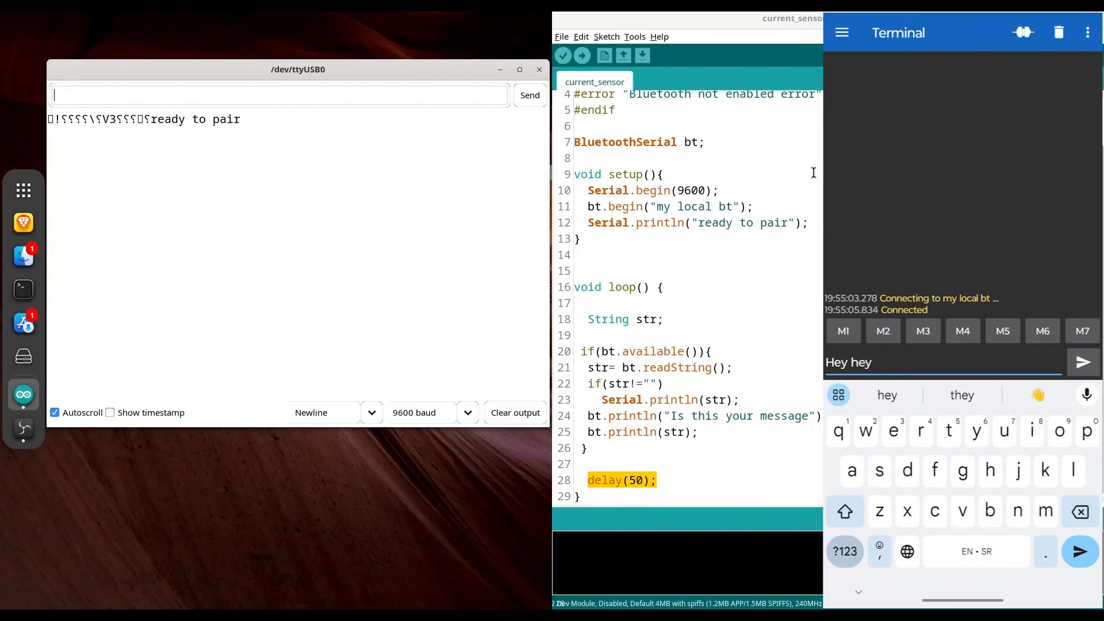
{"action": "left_click", "coordinate": [1083, 362]}
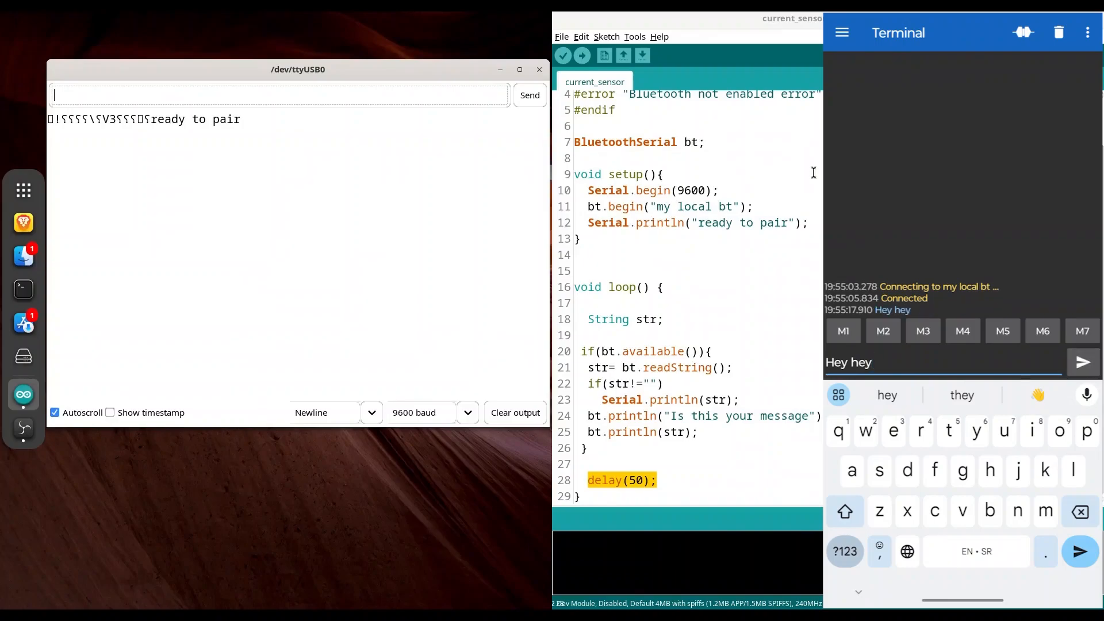
{"action": "left_click", "coordinate": [1083, 363]}
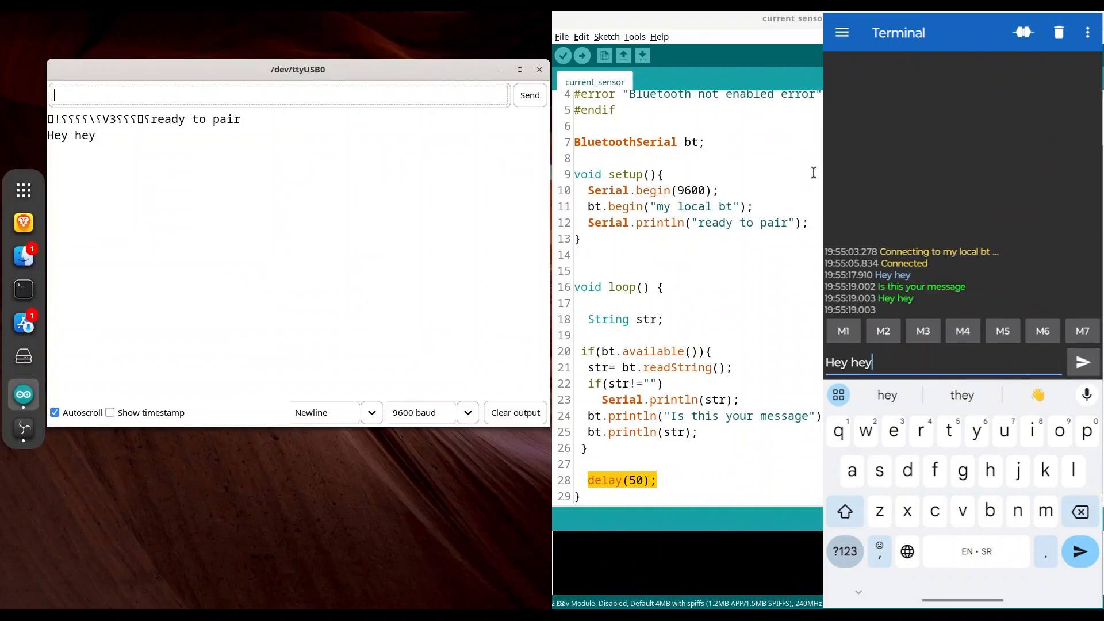